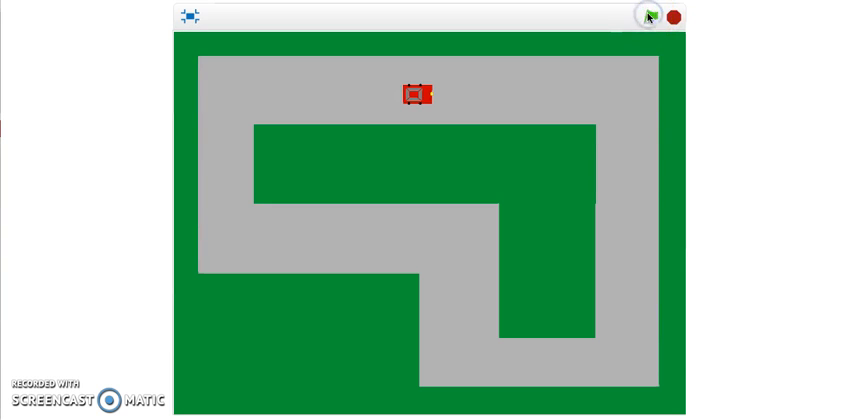
Start the racing game with the green flag so the red car drives down the grey track
left_click(648, 16)
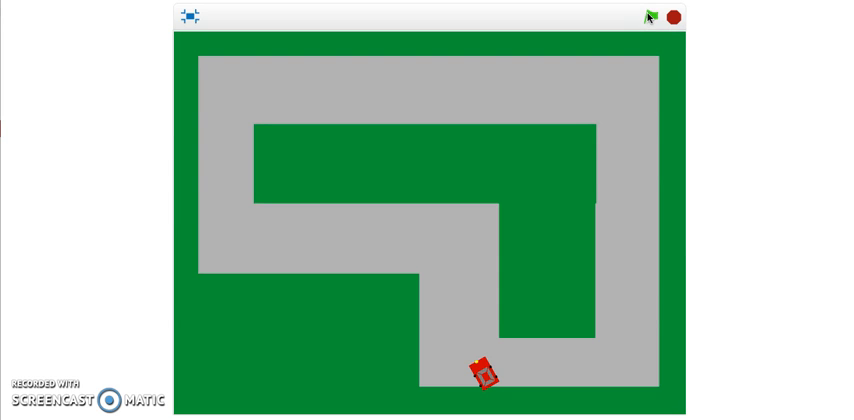
left_click(650, 16)
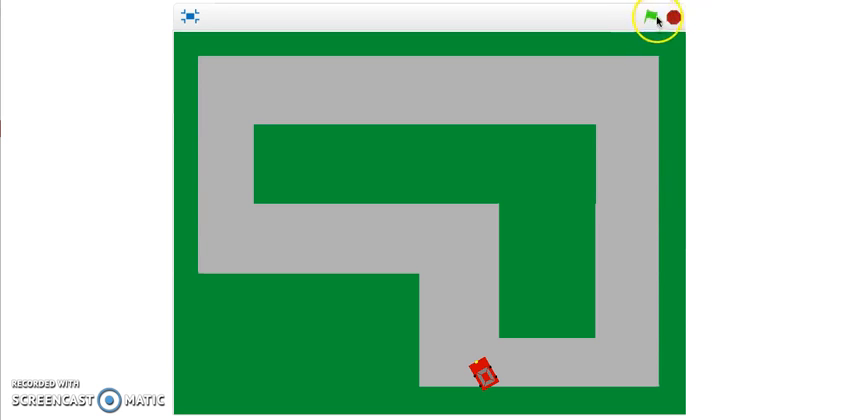
left_click(648, 16)
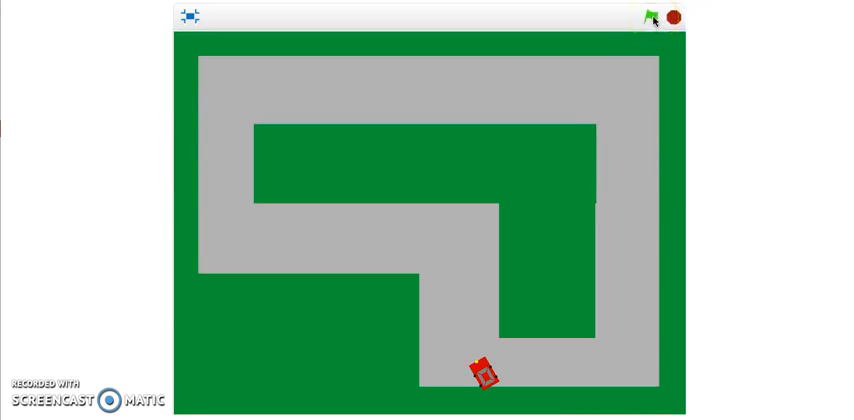
left_click(652, 16)
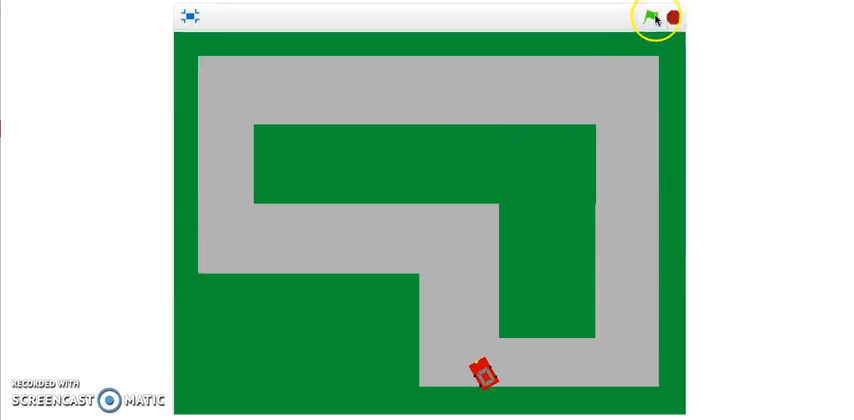
left_click(652, 16)
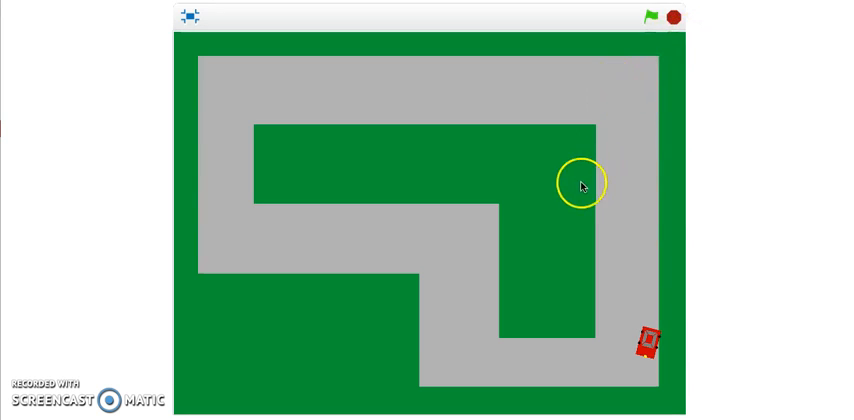
mouse_move(656, 82)
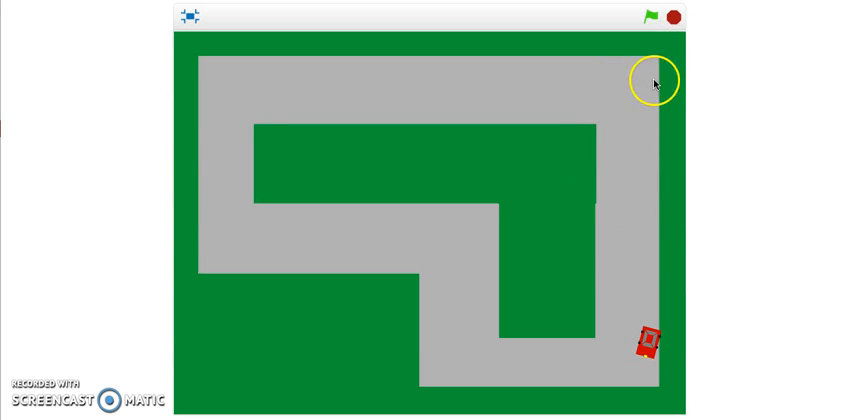